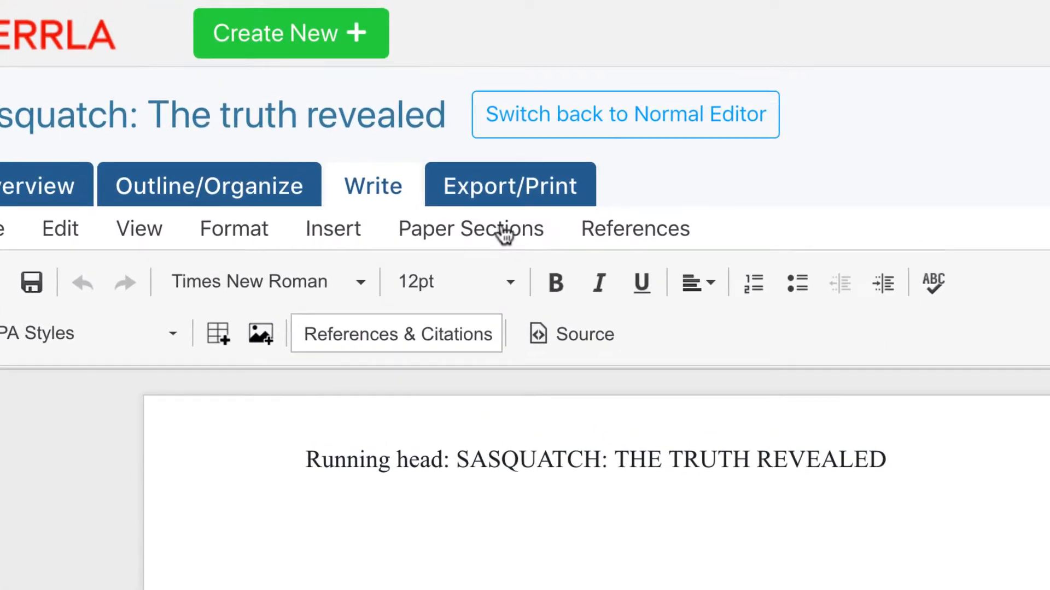
Step: Switch the Sasquatch paper editor to its Export/Print settings
{"action": "left_click", "coordinate": [508, 186]}
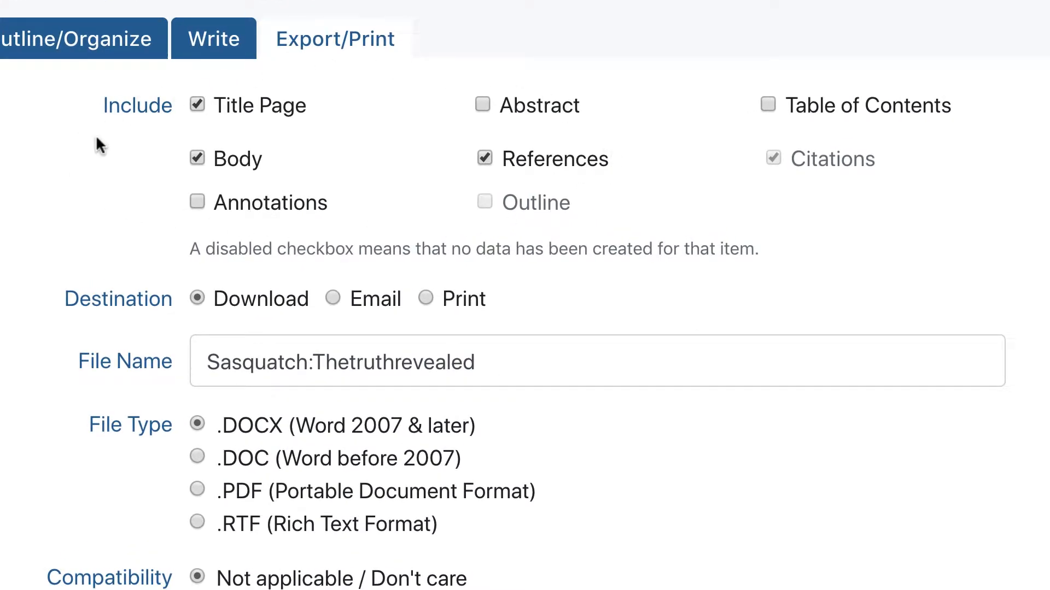
{"action": "left_click", "coordinate": [484, 105]}
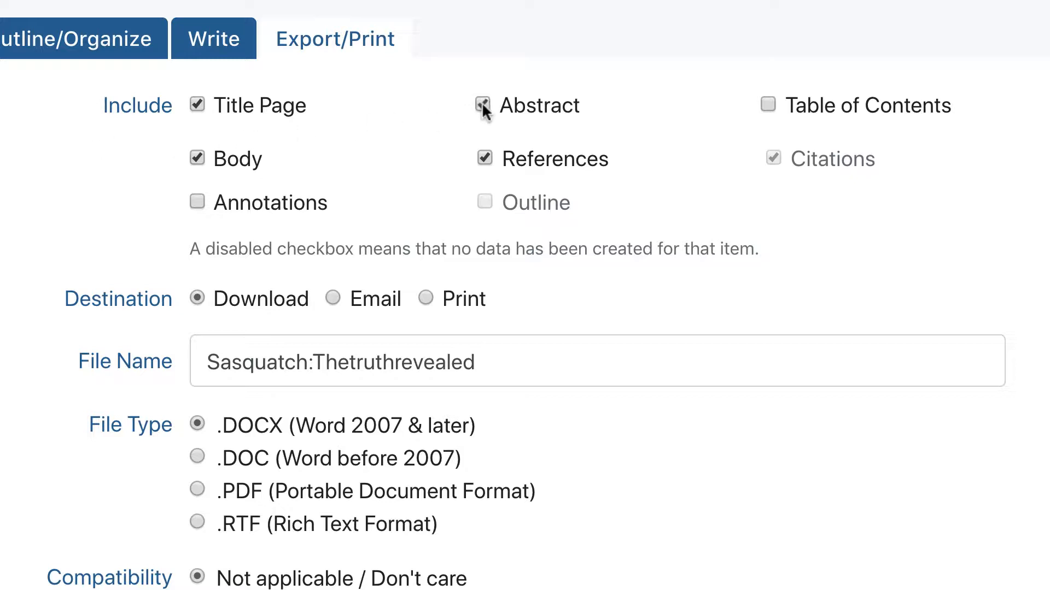
{"action": "left_click", "coordinate": [482, 105]}
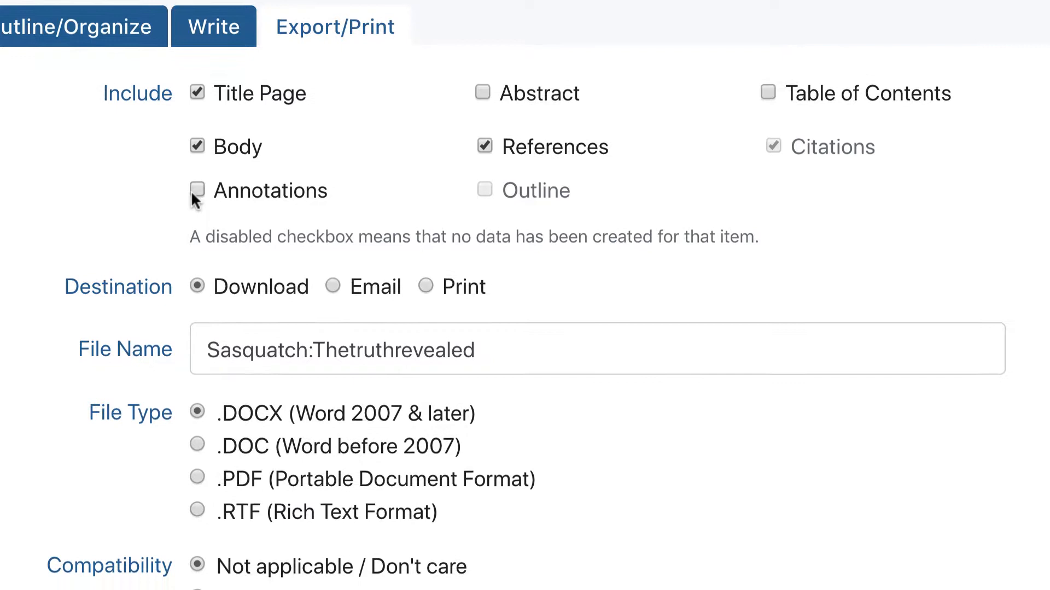
{"action": "scroll", "scroll_direction": "down", "scroll_amount": 3}
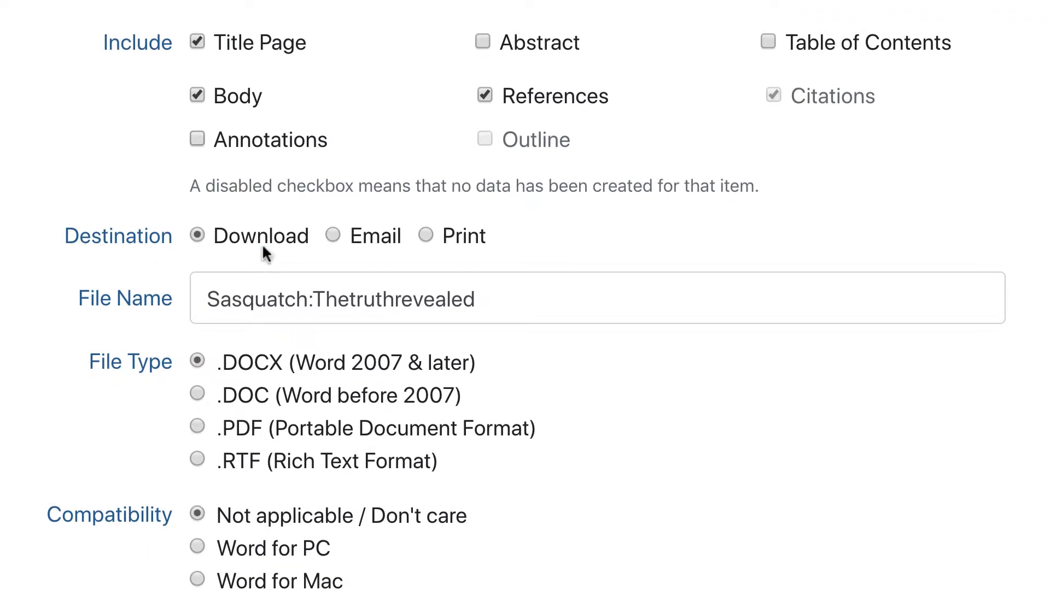
{"action": "mouse_move", "coordinate": [216, 243]}
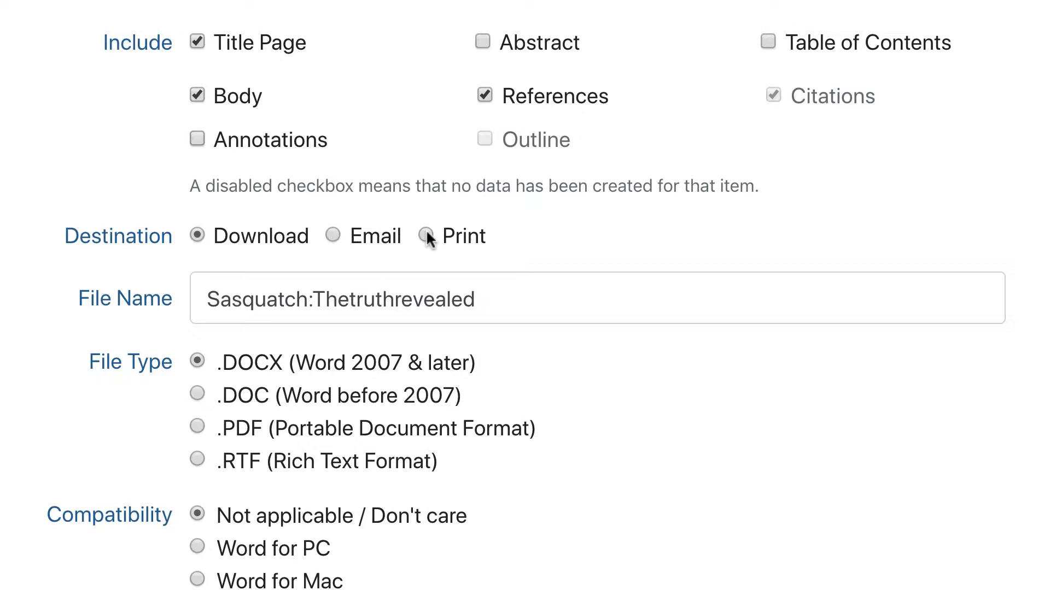
{"action": "scroll", "scroll_direction": "down", "scroll_amount": 3}
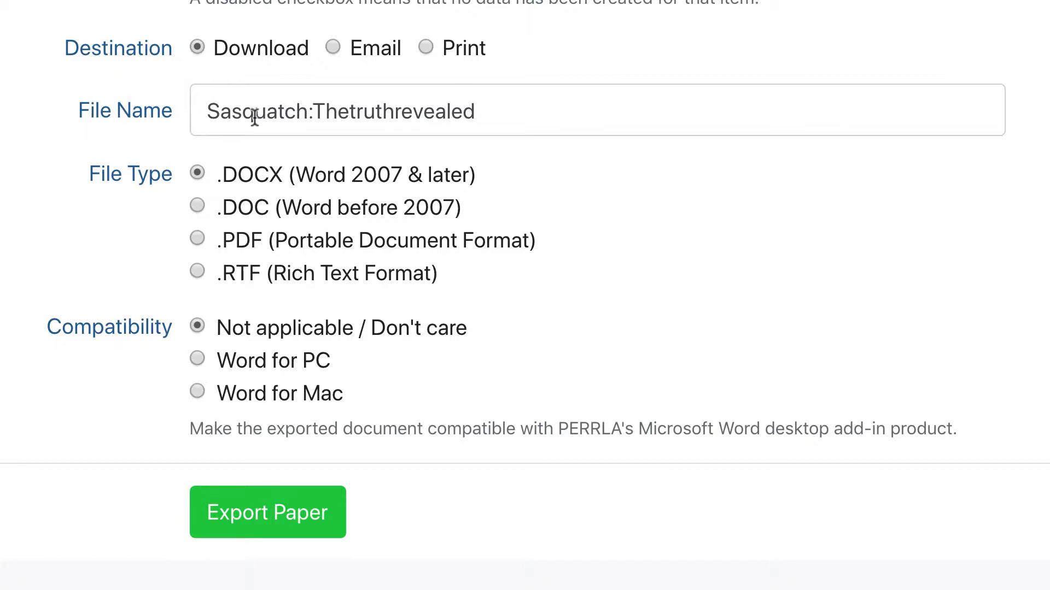
{"action": "mouse_move", "coordinate": [201, 291]}
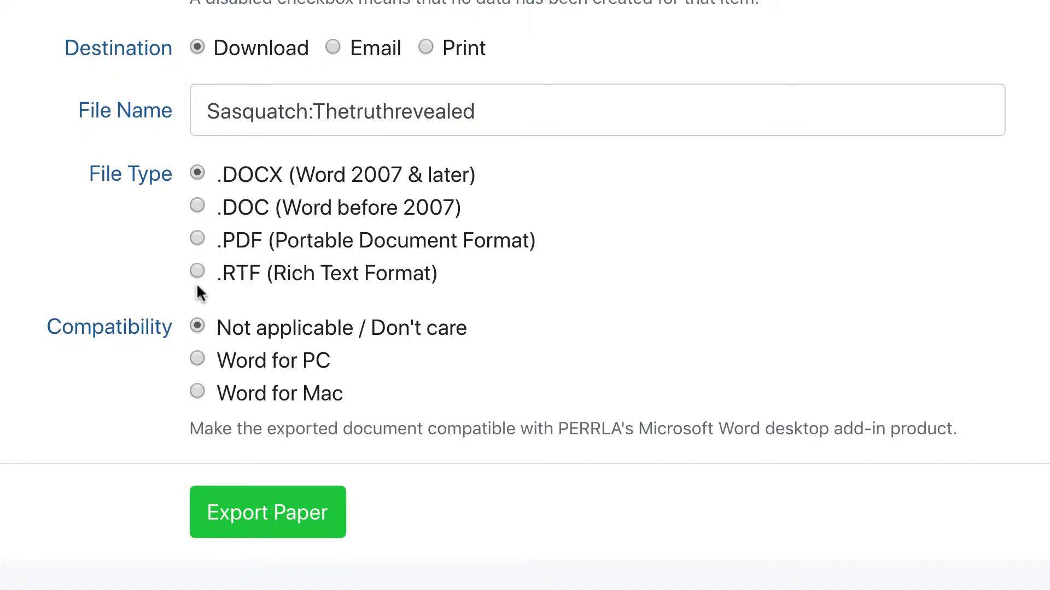
{"action": "mouse_move", "coordinate": [223, 317]}
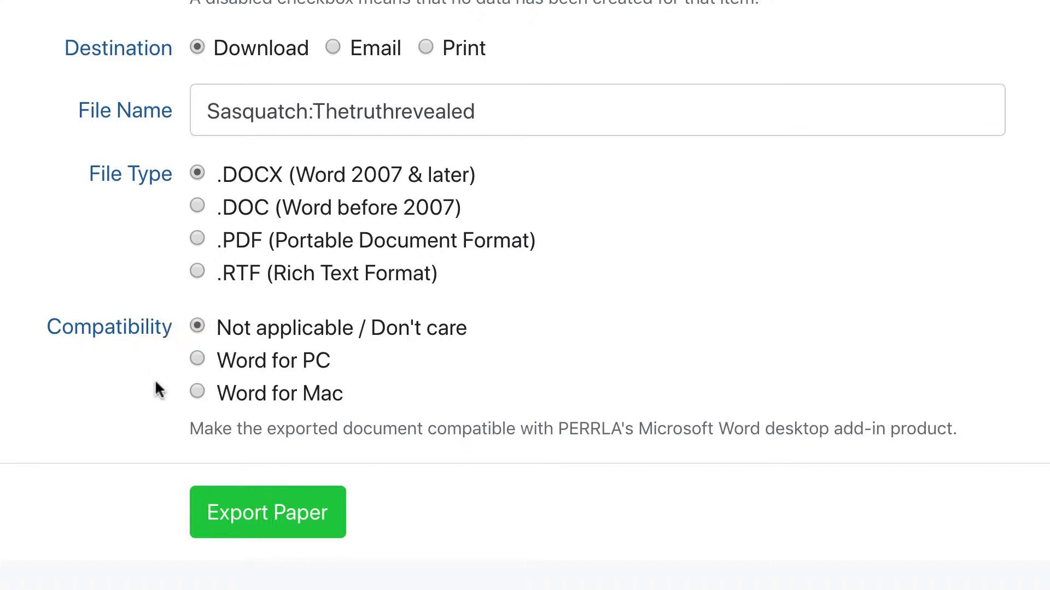
{"action": "left_click", "coordinate": [332, 47]}
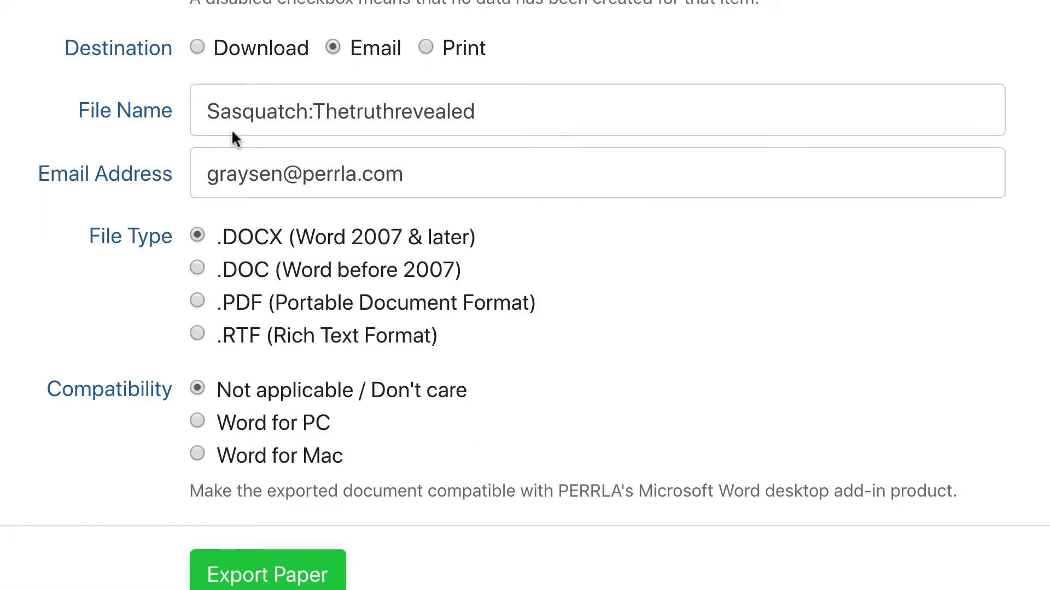
{"action": "mouse_move", "coordinate": [465, 168]}
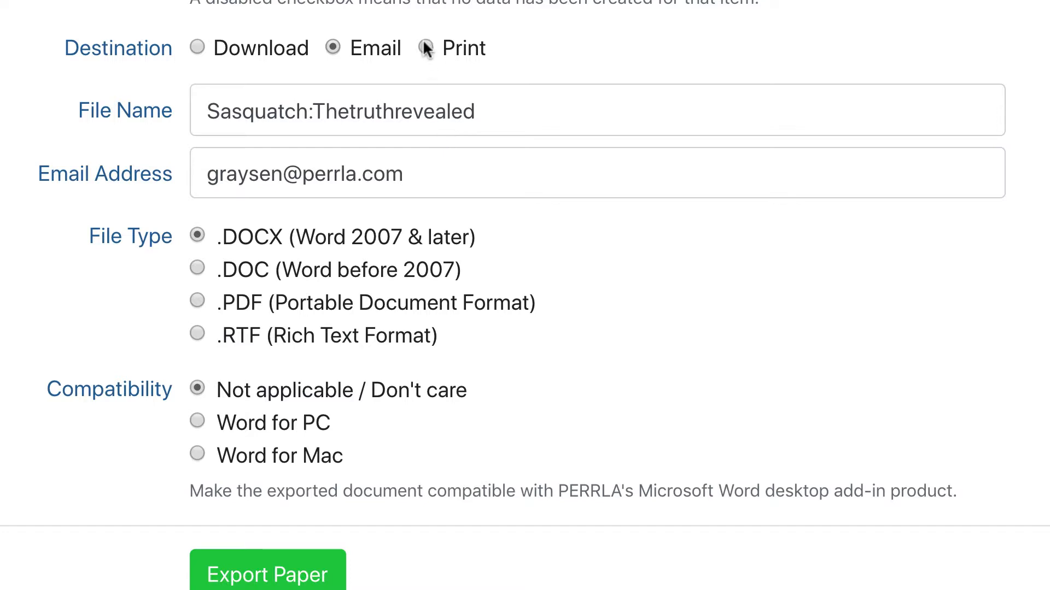
Step: Try the Print destination, then return to Download with .DOCX as the file type
{"action": "left_click", "coordinate": [425, 47]}
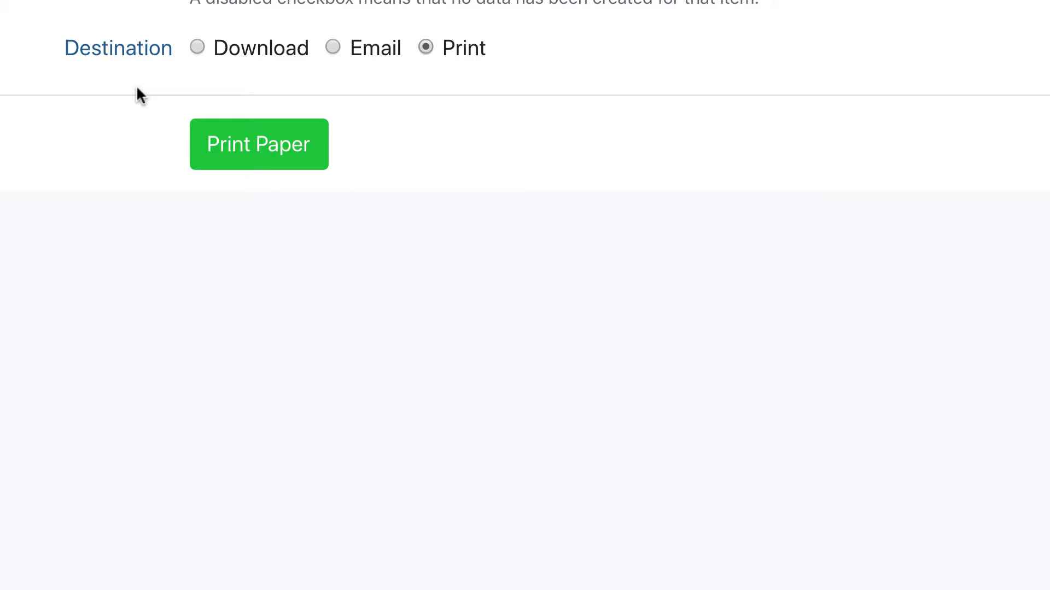
{"action": "left_click", "coordinate": [195, 47]}
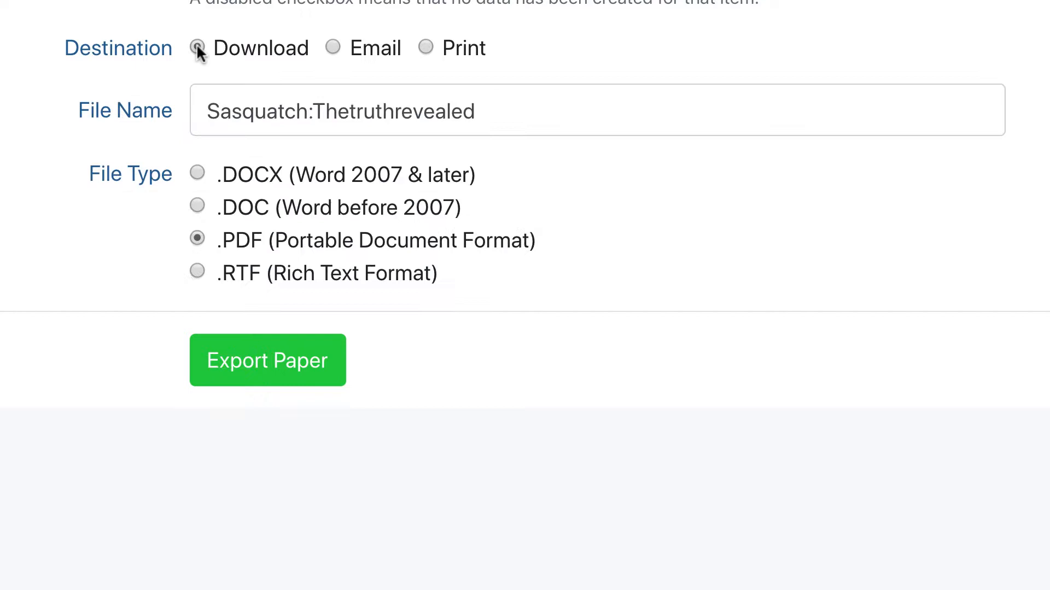
{"action": "left_click", "coordinate": [197, 174]}
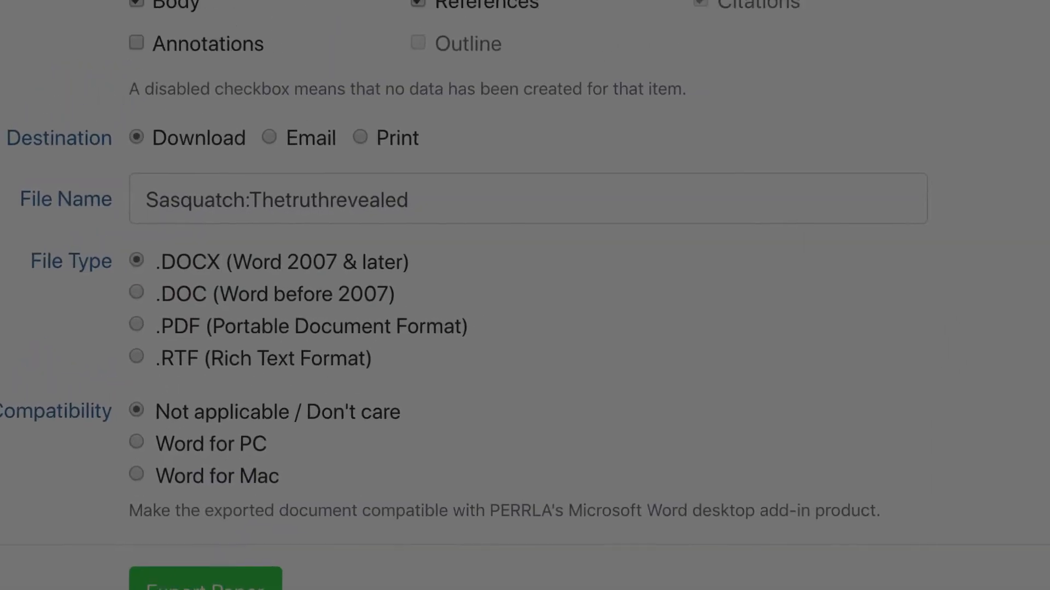
Step: Export the paper as a .docx download and open the downloaded file in Word
{"action": "left_click", "coordinate": [205, 576]}
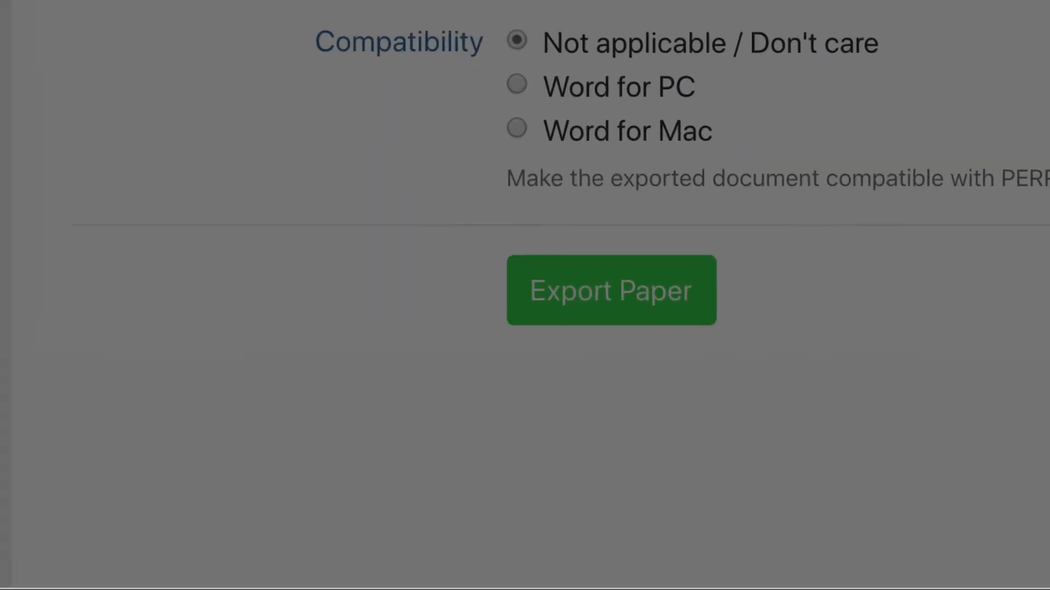
{"action": "left_click", "coordinate": [610, 290]}
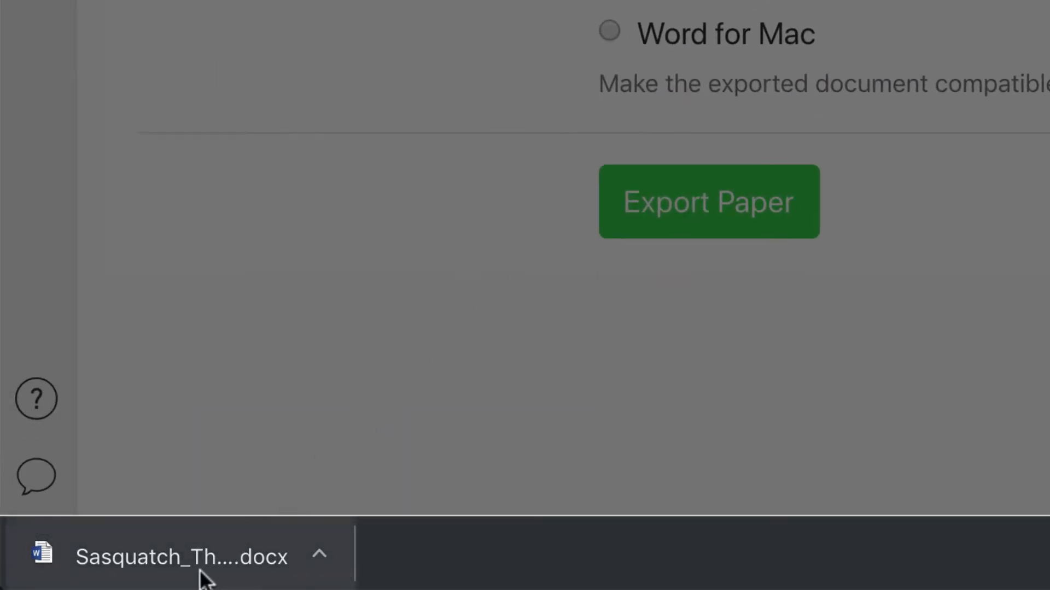
{"action": "left_click", "coordinate": [180, 557]}
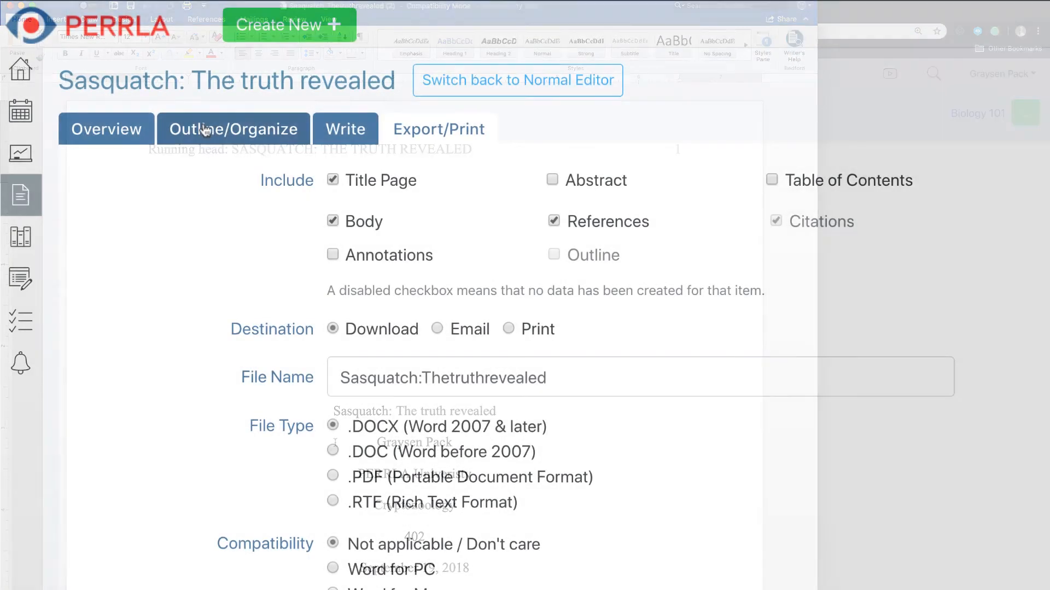
Step: Mark the paper finished from its Overview, then return to the Export/Print settings
{"action": "left_click", "coordinate": [106, 129]}
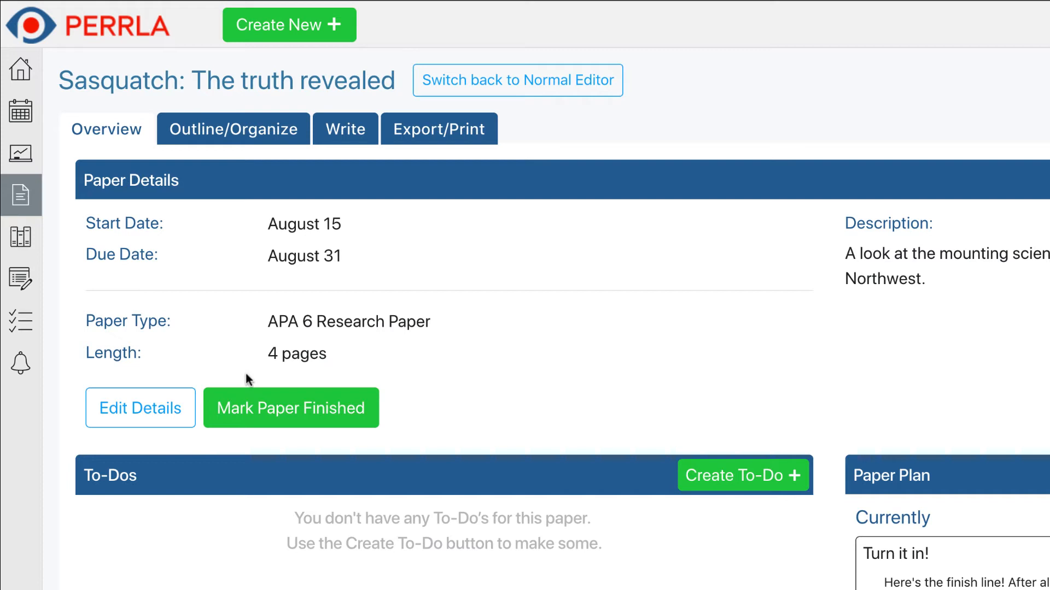
{"action": "left_click", "coordinate": [291, 408]}
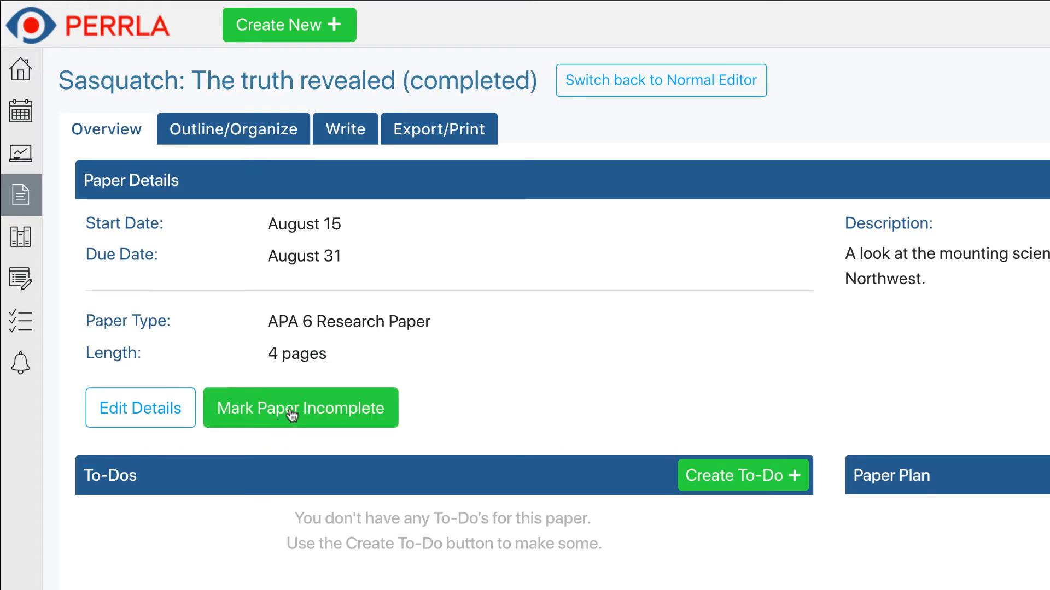
{"action": "left_click", "coordinate": [440, 129]}
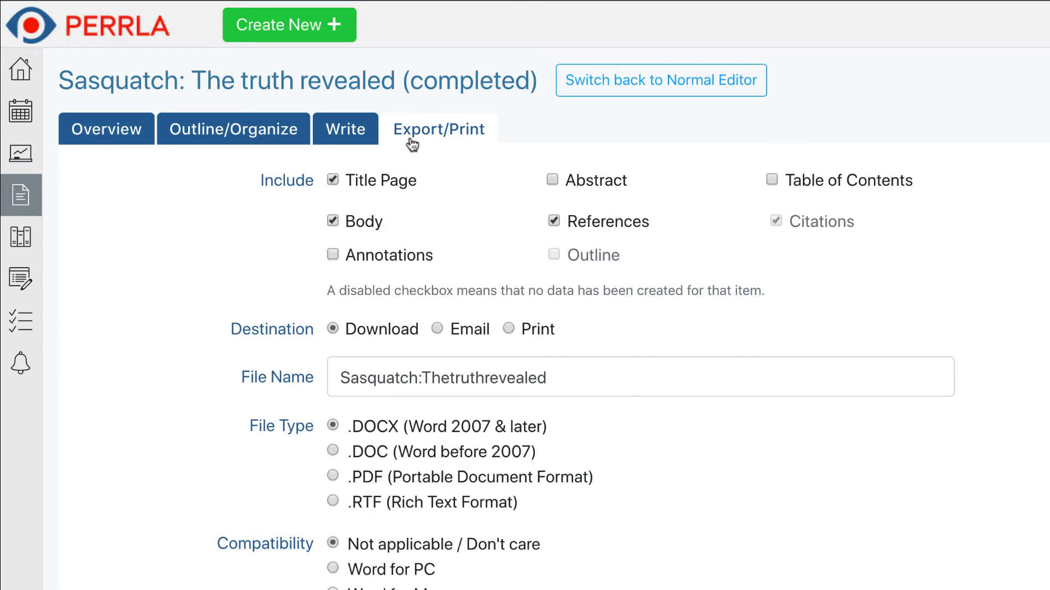